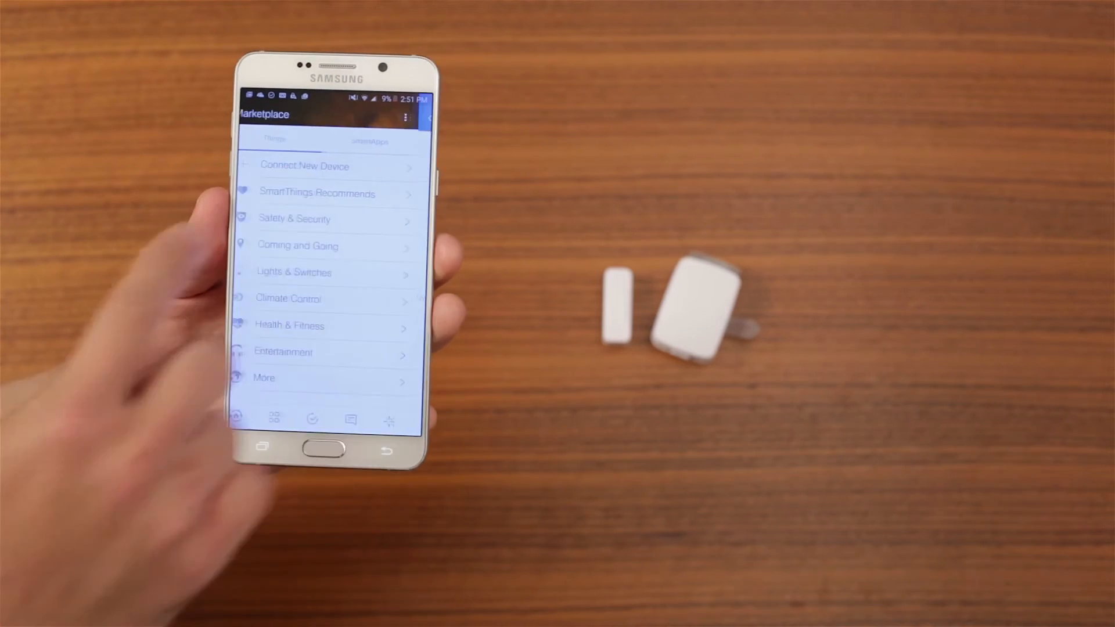
# Step: Connect a new device from Marketplace > Things so the Multipurpose Sensor is detected
pyautogui.click(331, 166)
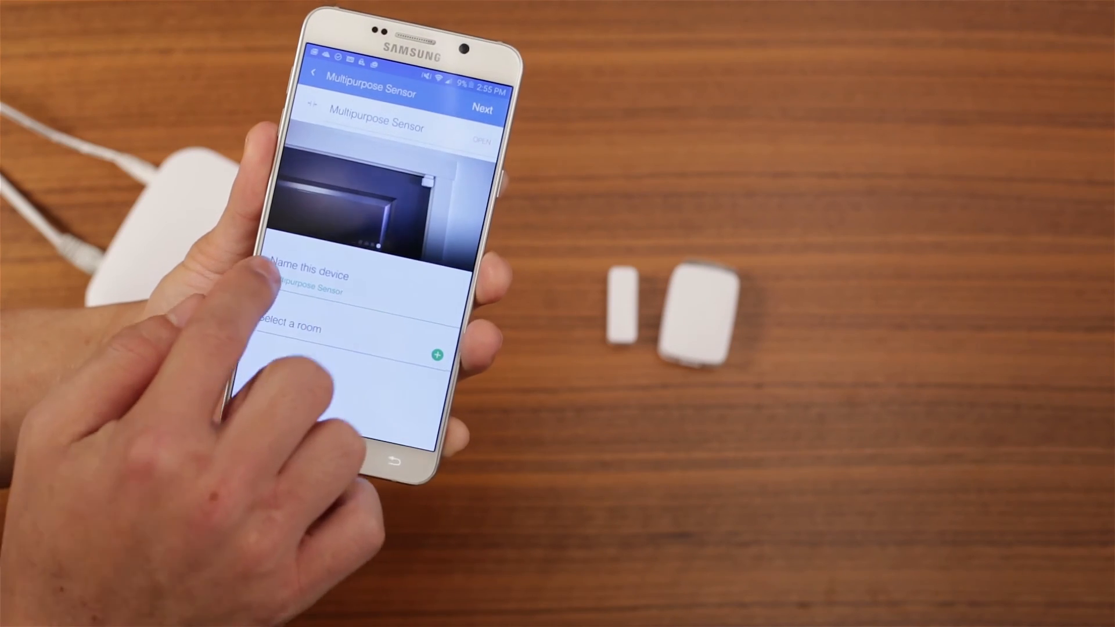
# Step: Edit the 'Name this device' field to give the Multipurpose Sensor a custom name
pyautogui.click(321, 292)
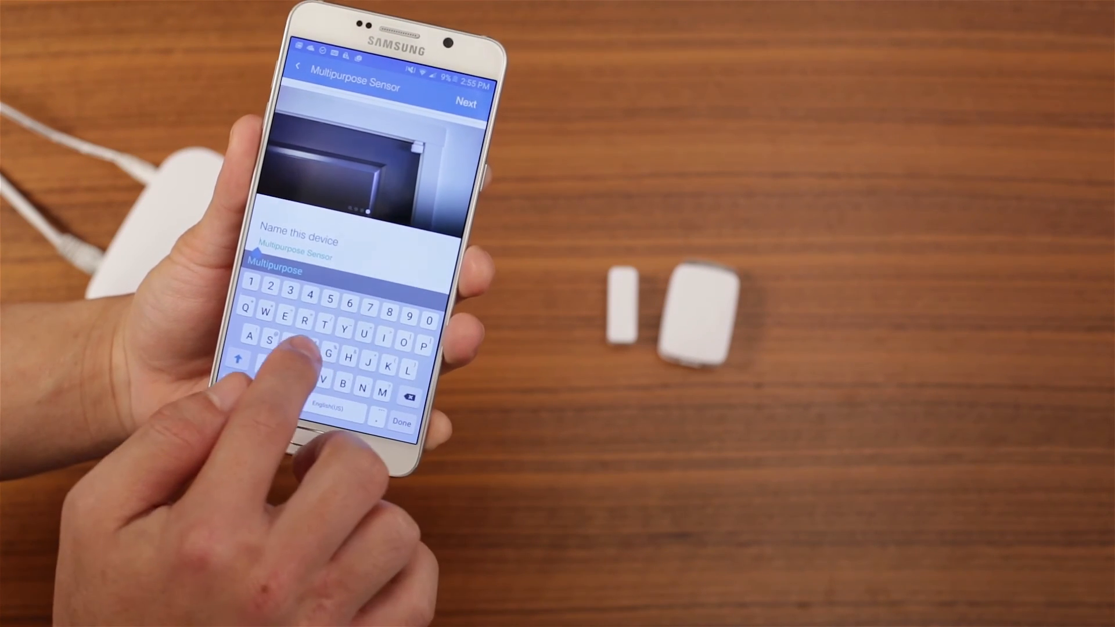